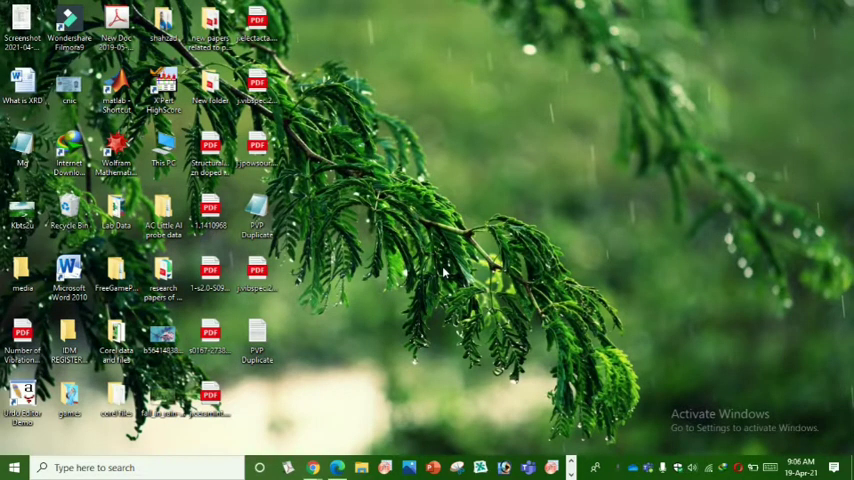
mouse_move(322, 384)
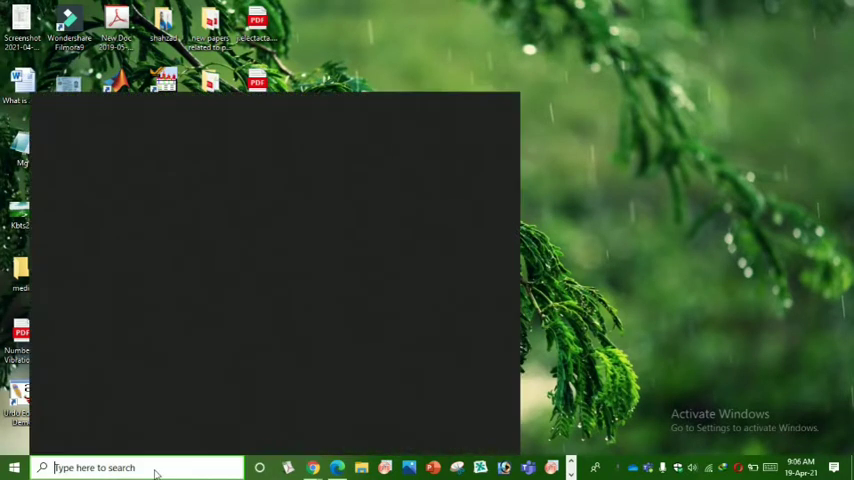
Step: Start a blank workbook and select the two spectrum data columns
type("excel")
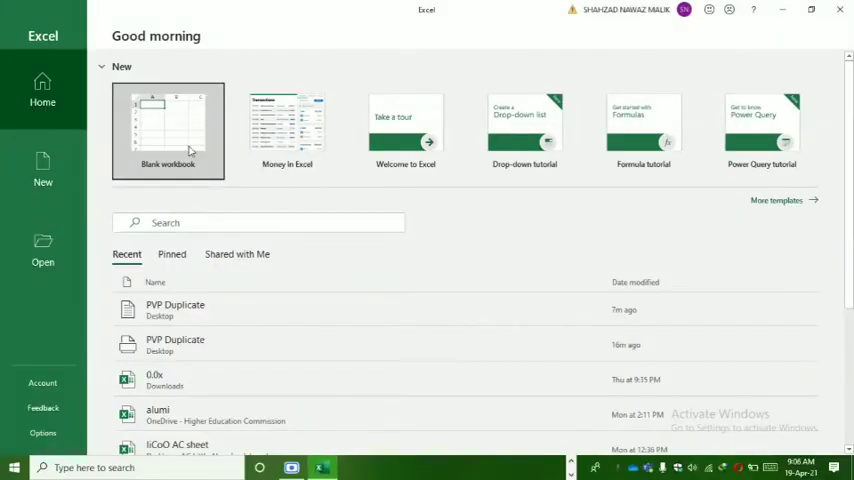
left_click(168, 132)
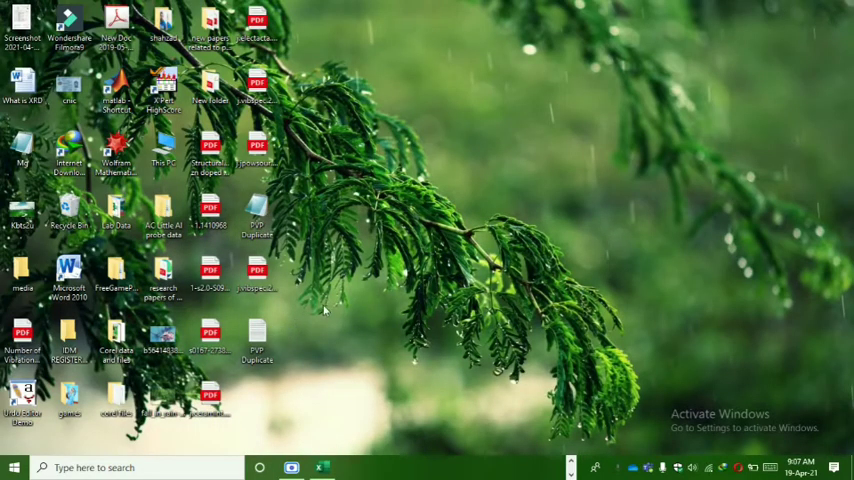
mouse_move(256, 336)
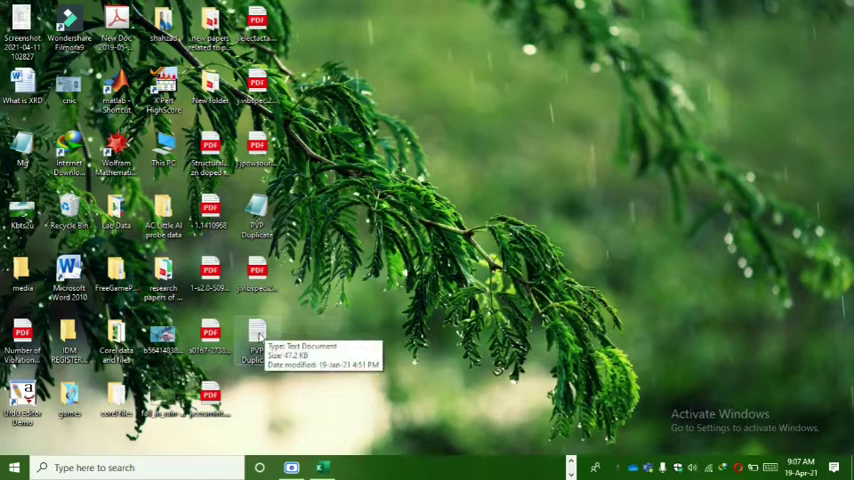
mouse_move(268, 330)
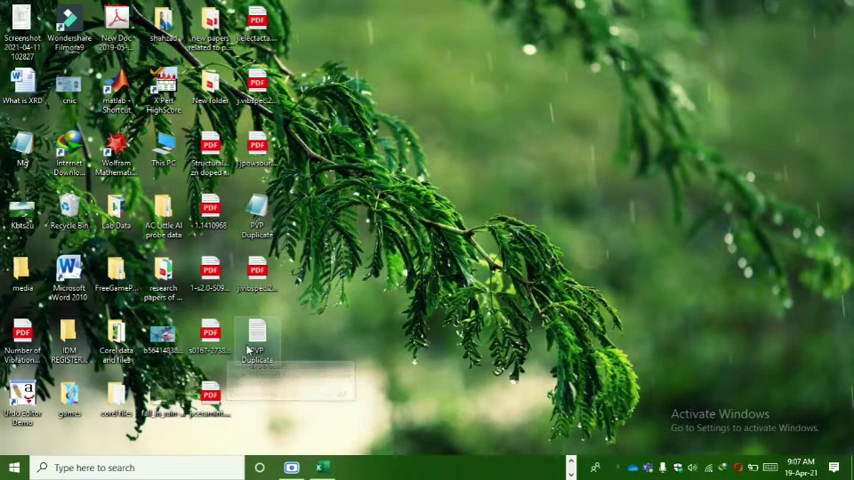
mouse_move(256, 340)
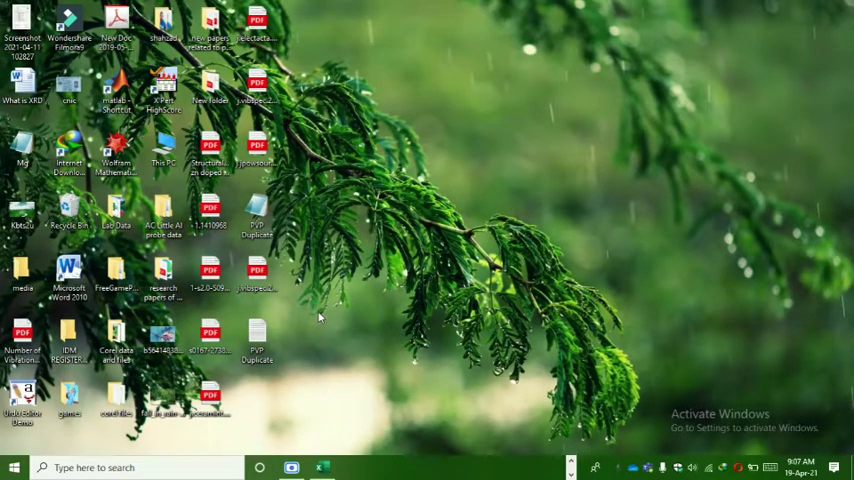
mouse_move(342, 322)
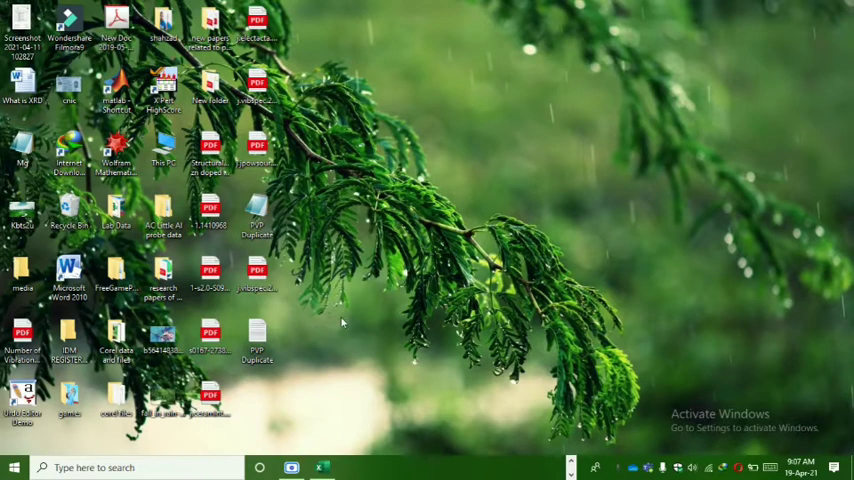
mouse_move(256, 336)
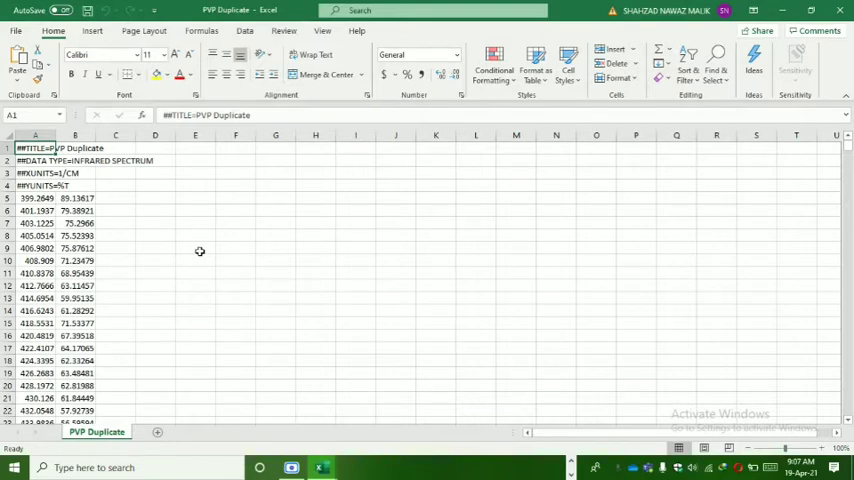
mouse_move(74, 188)
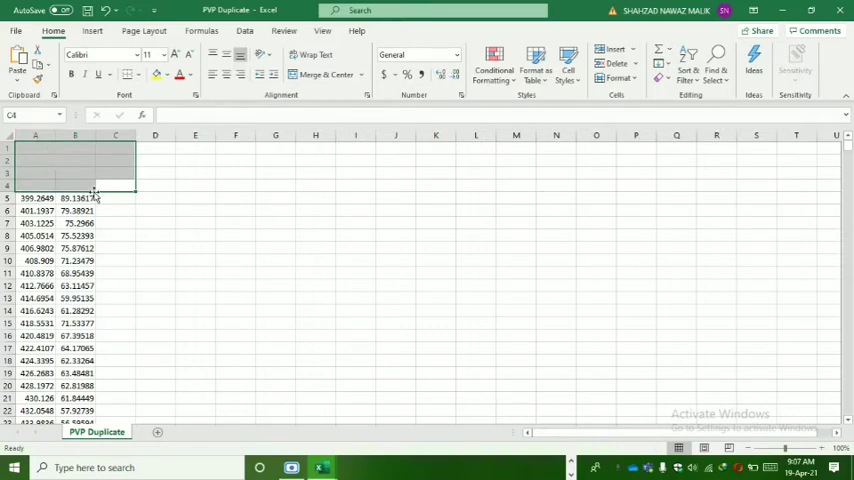
mouse_move(116, 184)
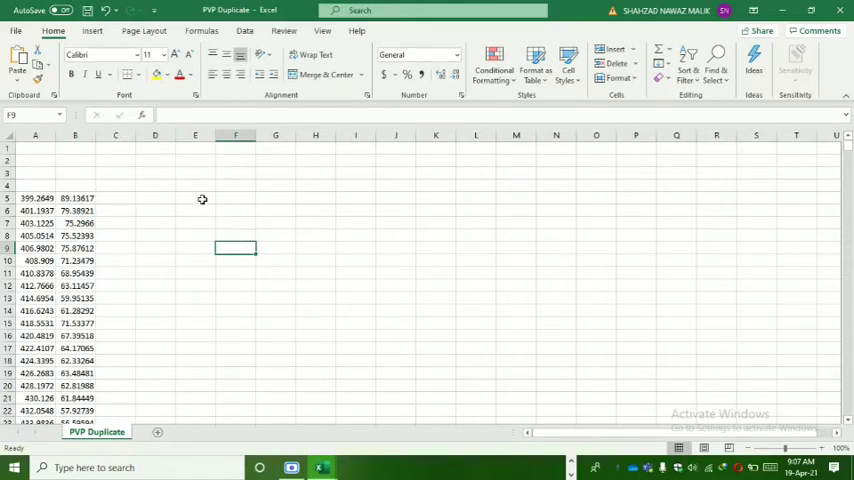
mouse_move(36, 132)
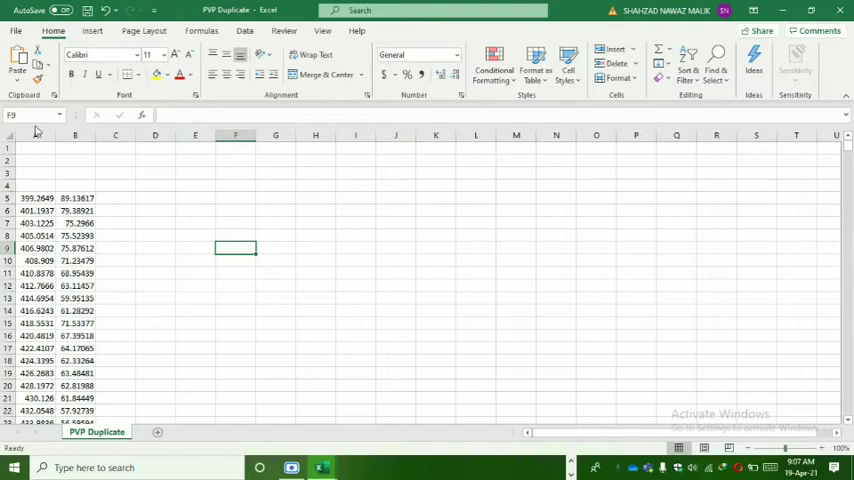
left_click(36, 136)
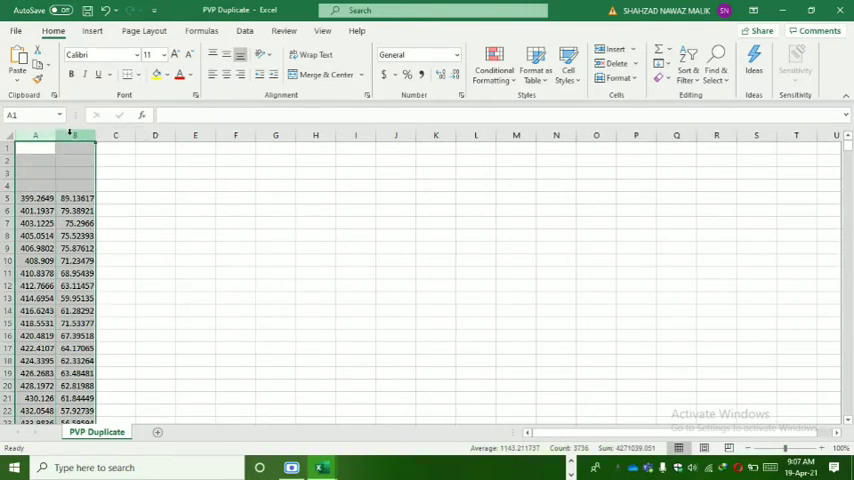
Step: Insert a 2-D line chart of the wavenumber and transmittance columns A:B
left_click(92, 30)
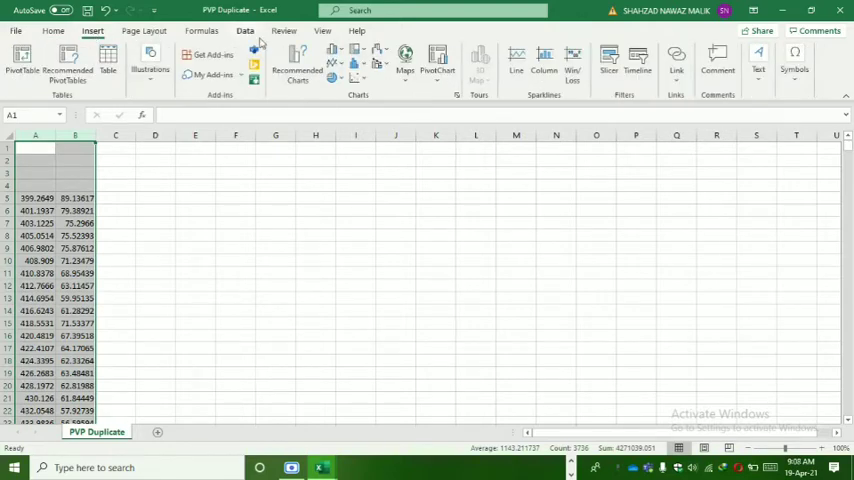
mouse_move(332, 64)
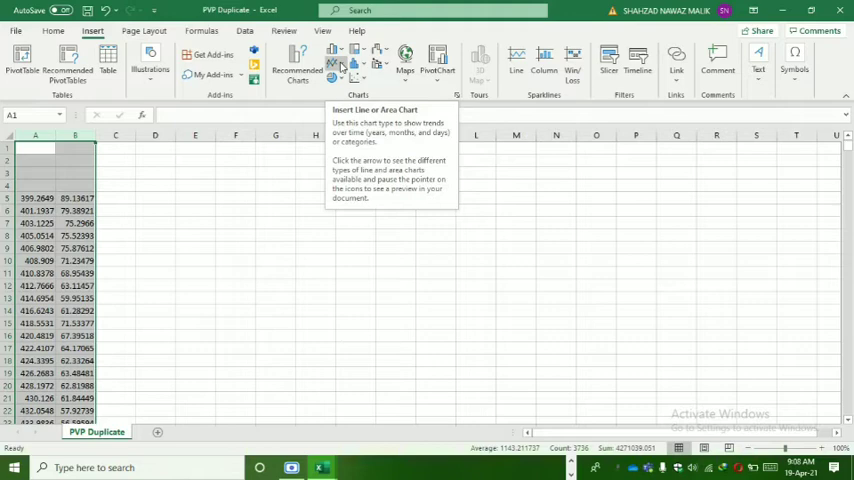
left_click(336, 54)
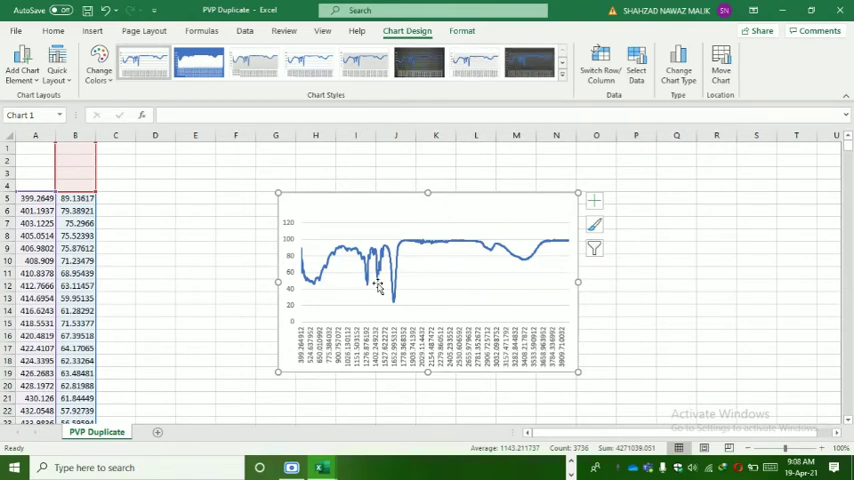
mouse_move(418, 260)
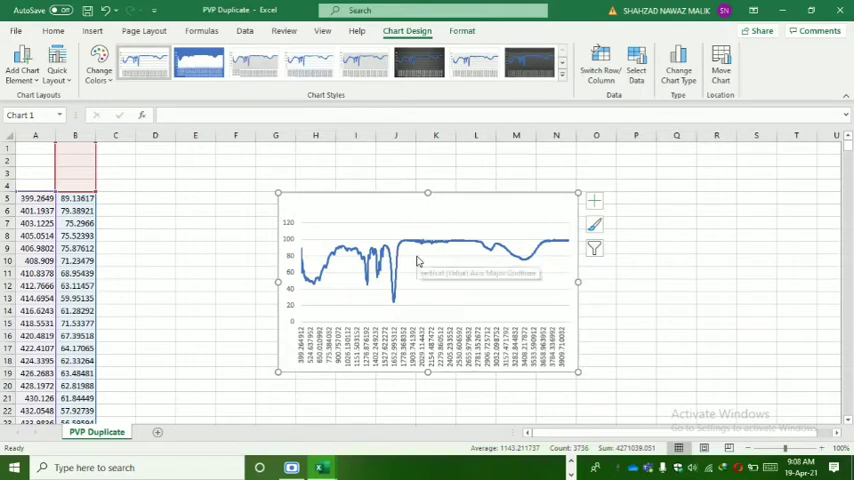
mouse_move(320, 304)
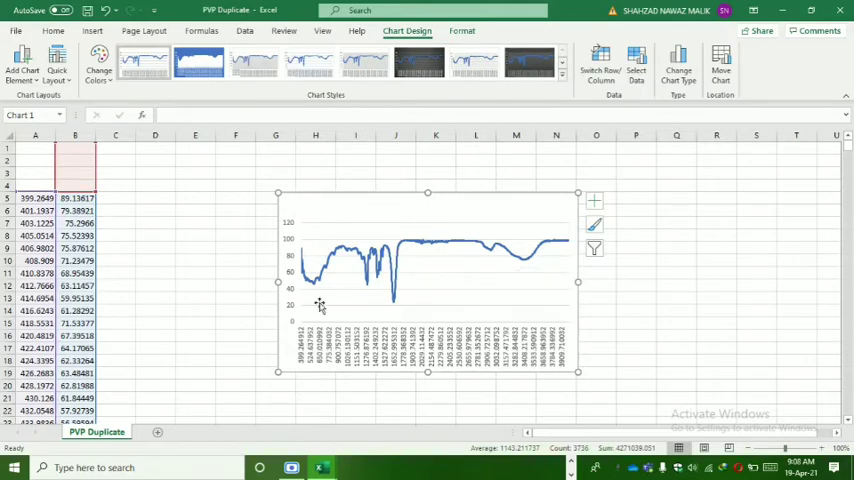
mouse_move(380, 344)
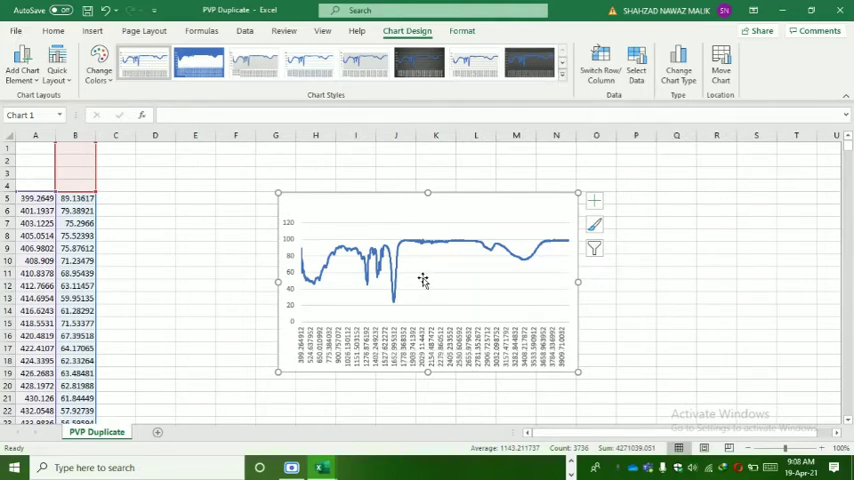
Step: Apply the dark chart style with data-point markers from the Chart Styles gallery
left_click(562, 78)
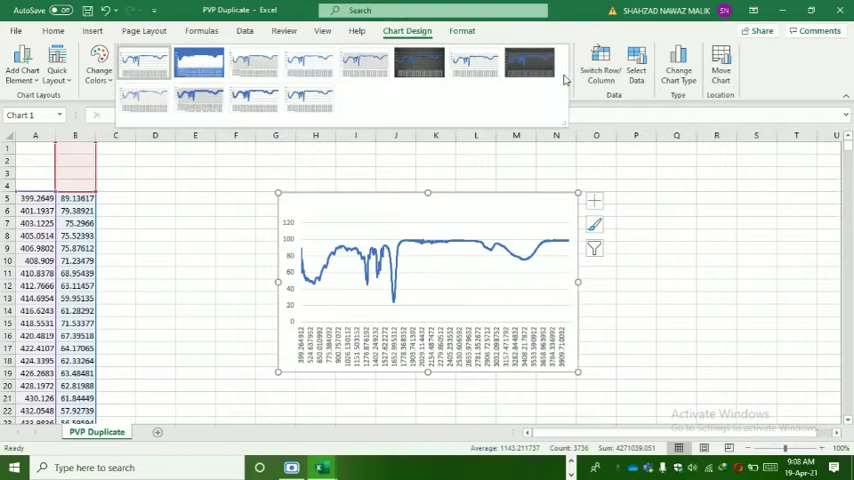
left_click(252, 62)
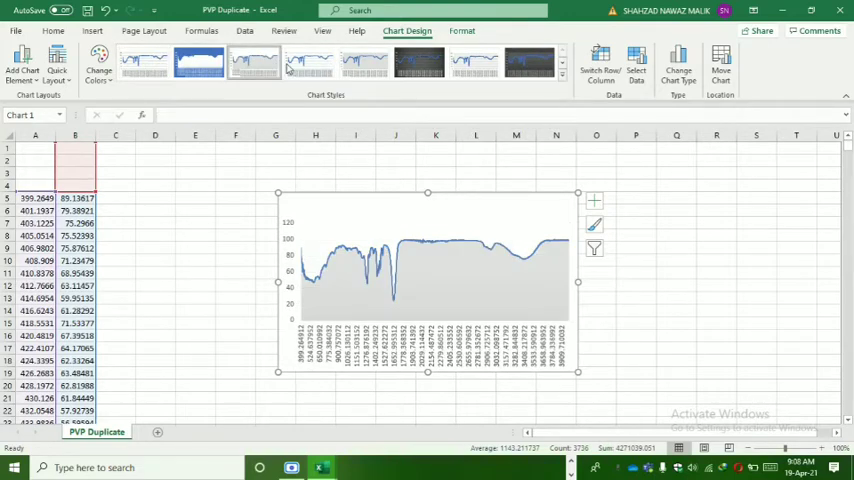
left_click(364, 62)
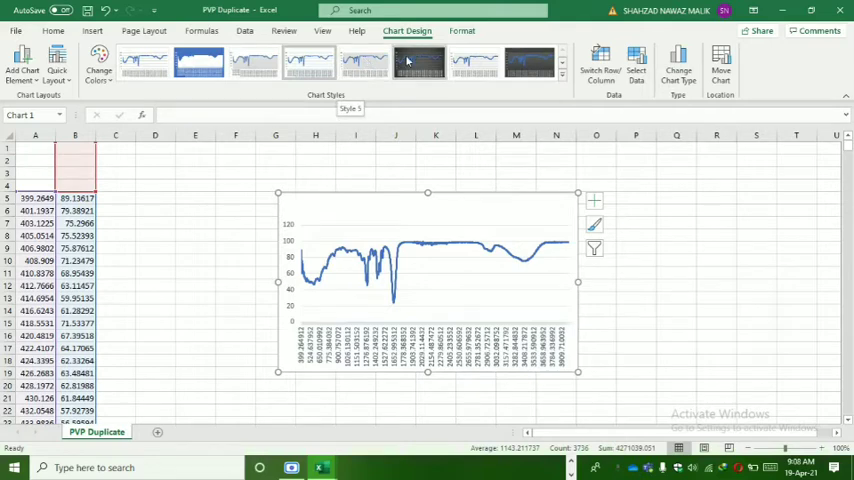
left_click(474, 62)
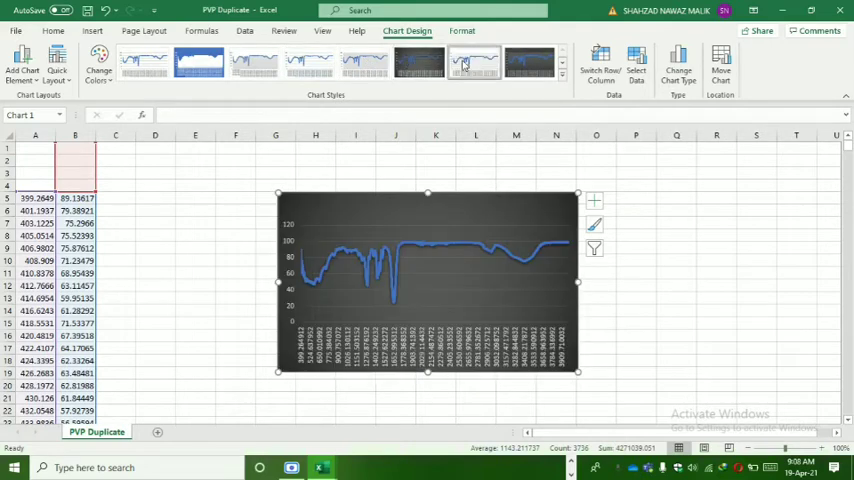
left_click(530, 62)
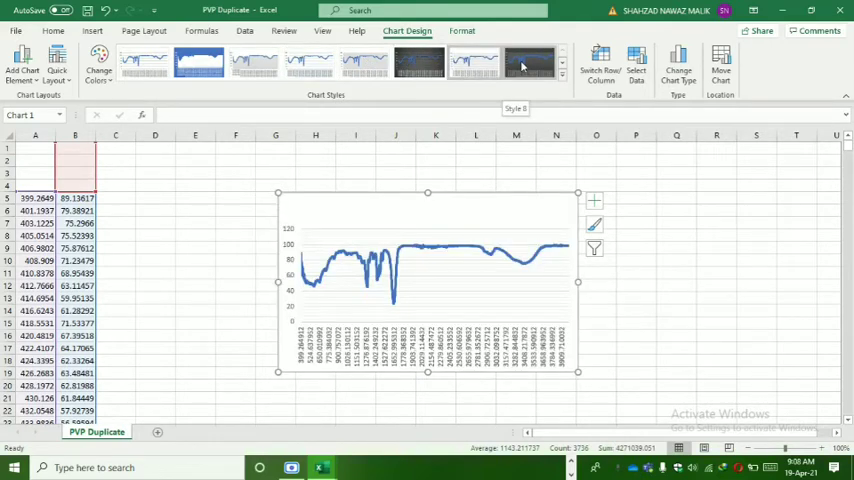
left_click(528, 62)
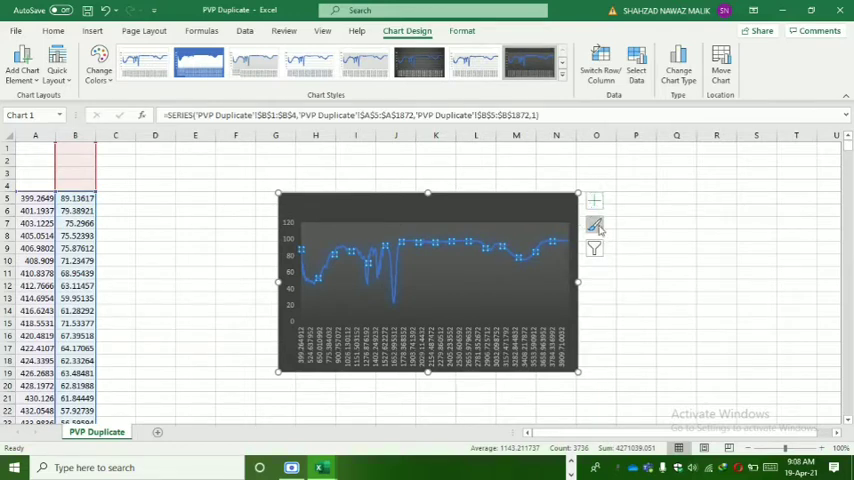
Step: Choose the orange monochromatic colour palette so the spectrum line draws in orange
left_click(594, 224)
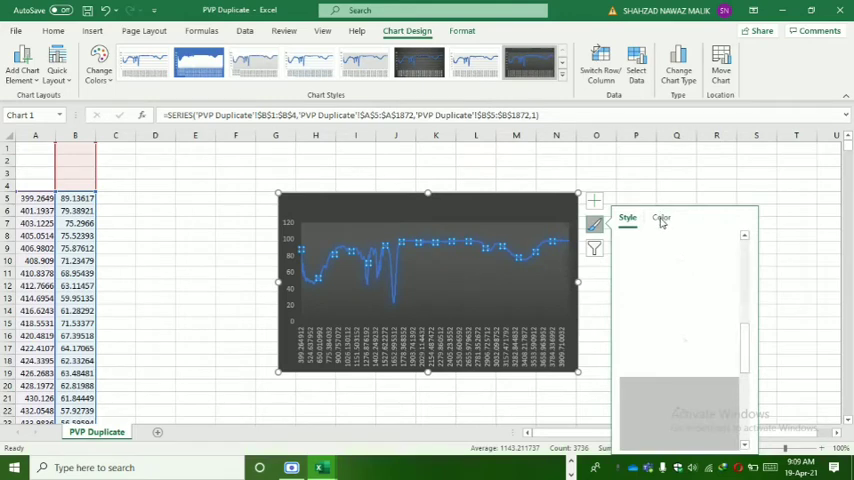
left_click(660, 218)
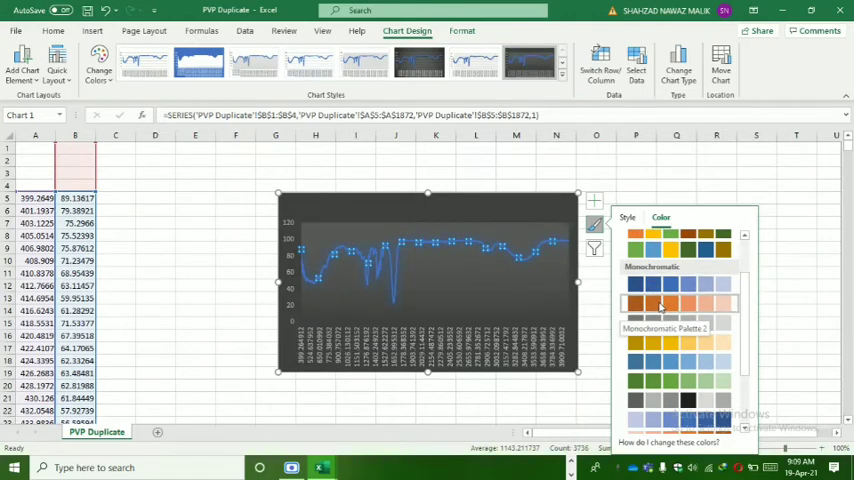
left_click(636, 304)
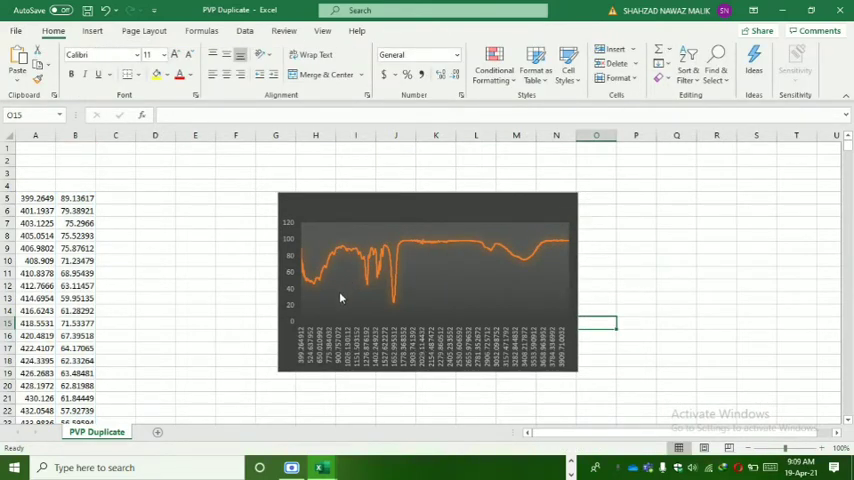
mouse_move(342, 294)
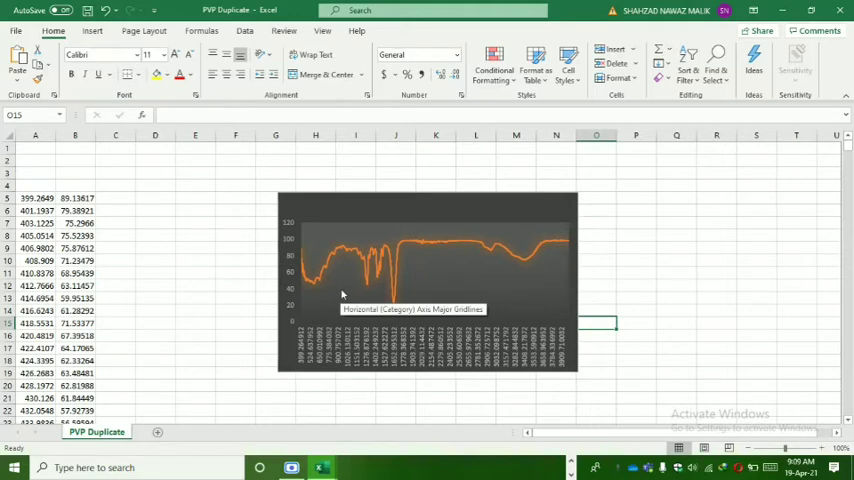
mouse_move(302, 296)
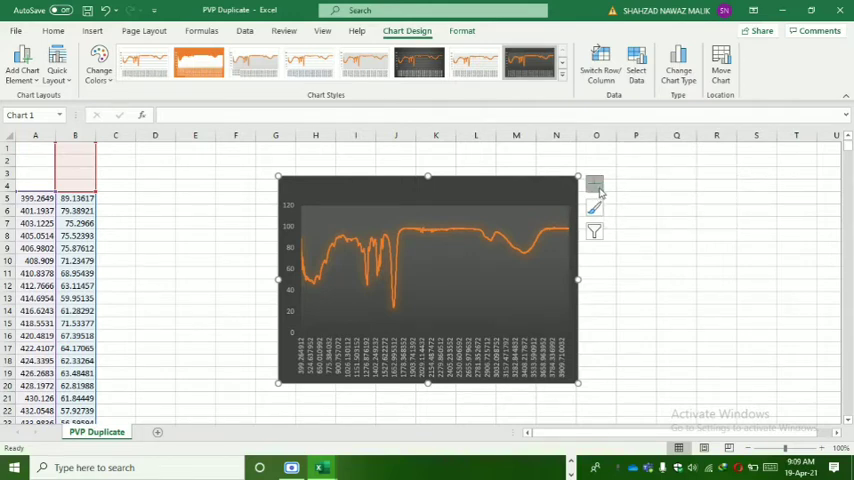
Step: Turn on axis titles via Chart Elements and begin labelling the horizontal axis Wavenumber (cm-1)
left_click(596, 184)
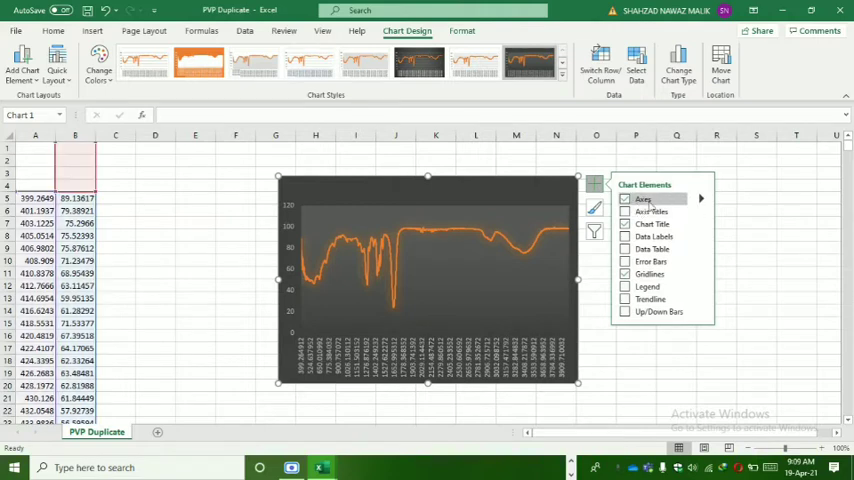
left_click(626, 212)
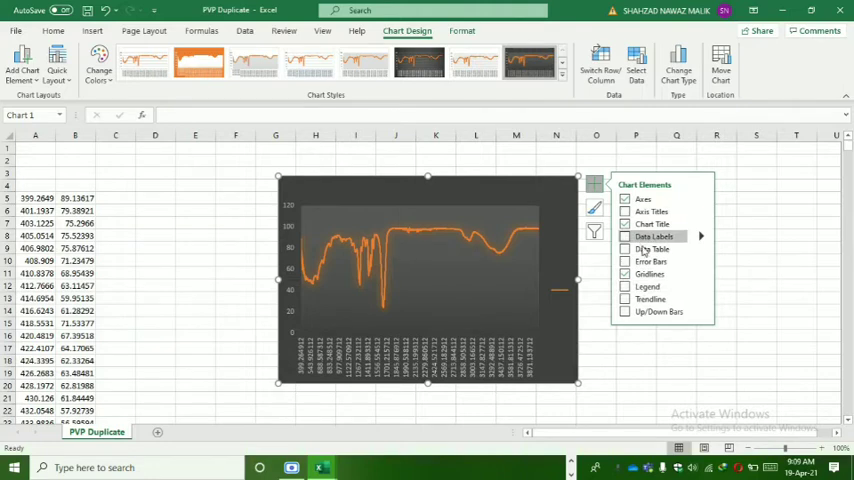
left_click(624, 212)
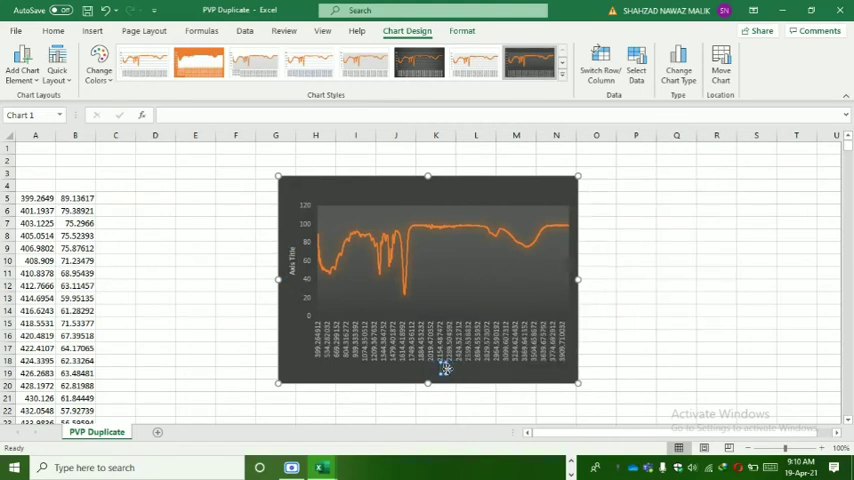
mouse_move(444, 368)
type("Wavenumber (cm-1)")
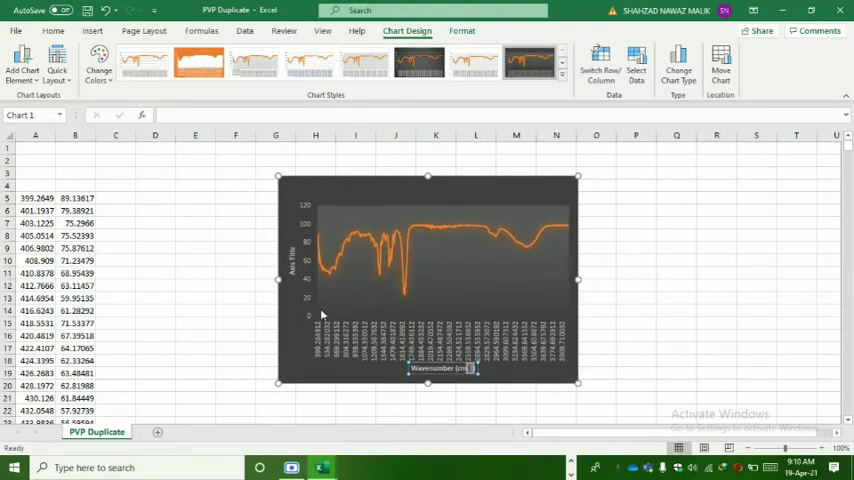
mouse_move(344, 314)
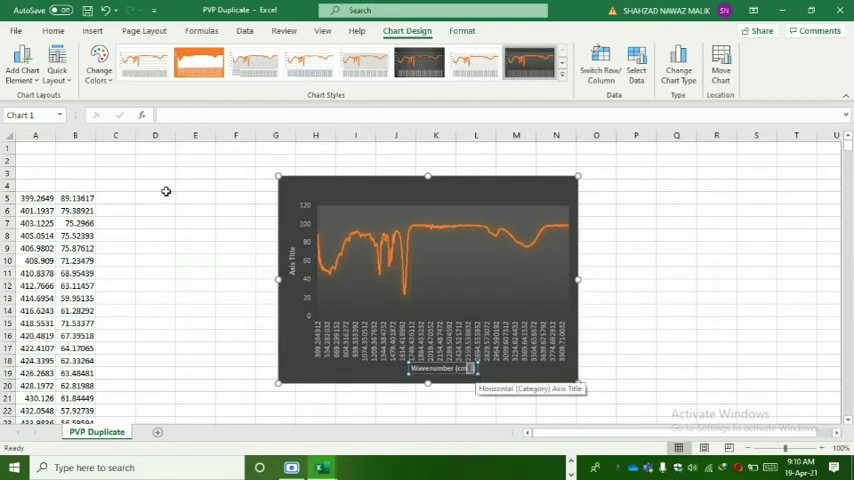
left_click(52, 32)
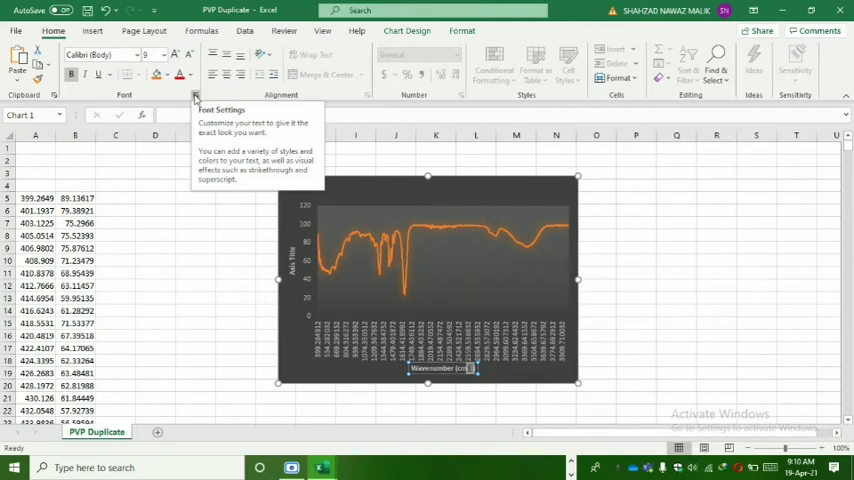
Step: Format the selected -1 as superscript in the Font dialog, giving cm⁻¹
left_click(196, 96)
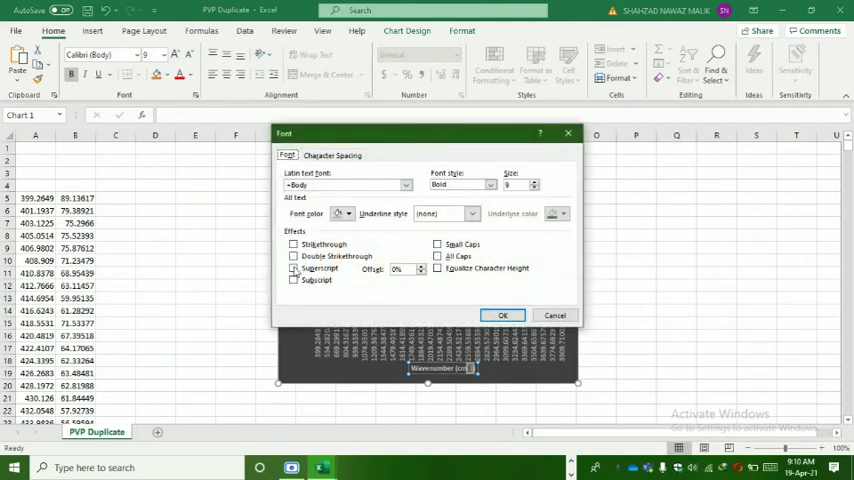
left_click(294, 268)
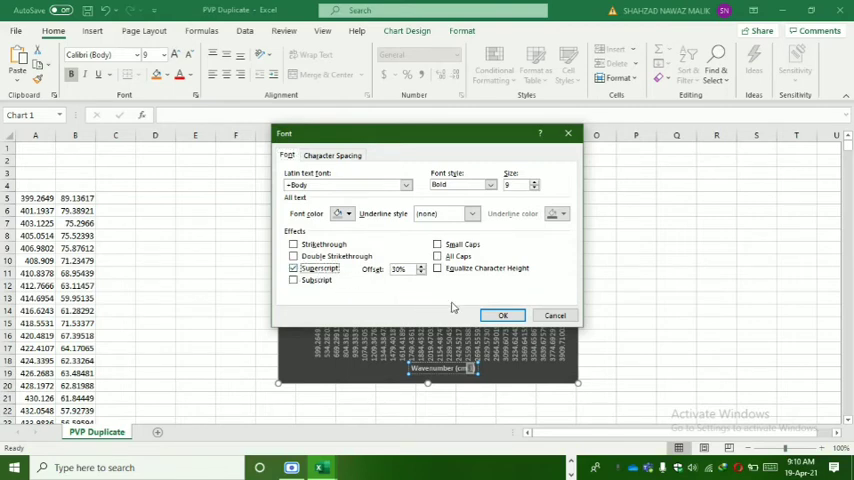
left_click(504, 316)
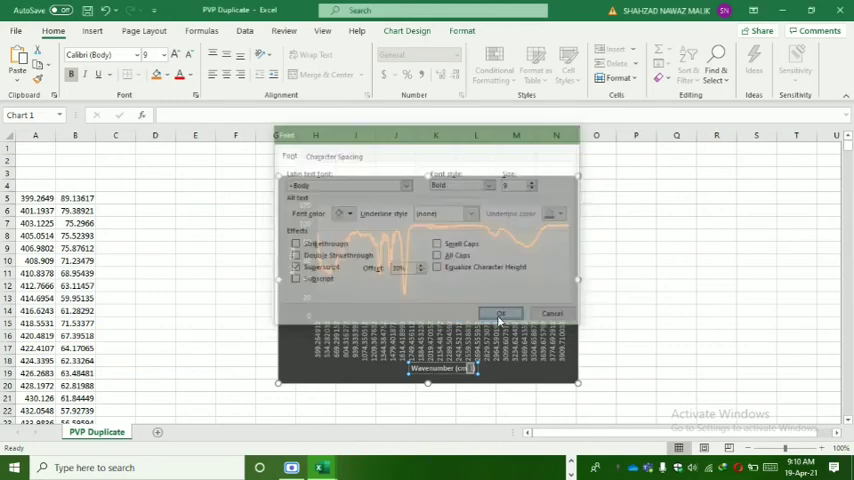
left_click(500, 312)
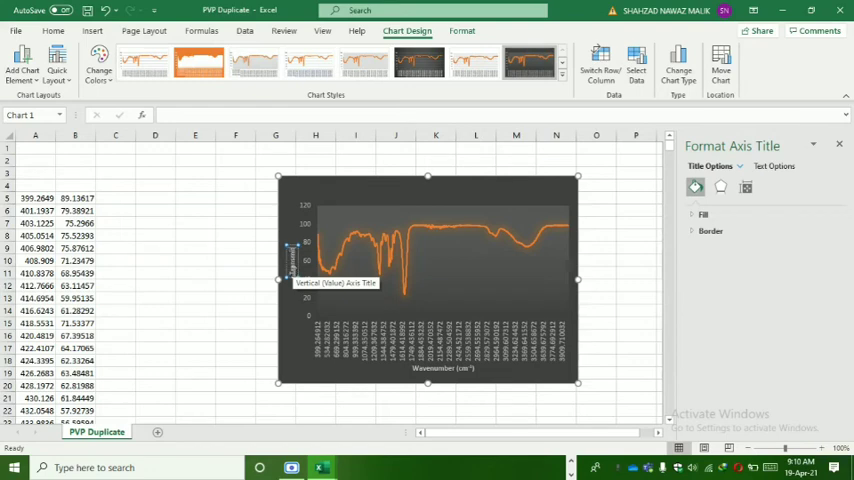
Step: Replace the vertical axis title text with Transmittance (%)
left_click(290, 256)
type("Transmittance (%)")
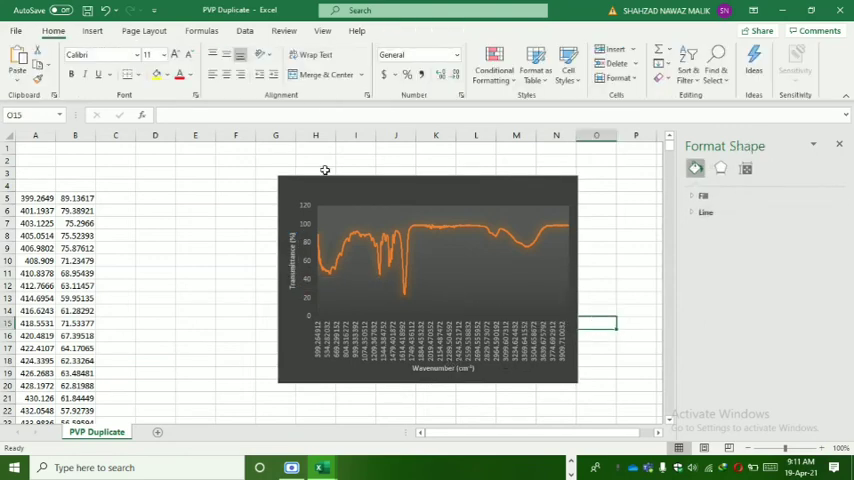
mouse_move(426, 186)
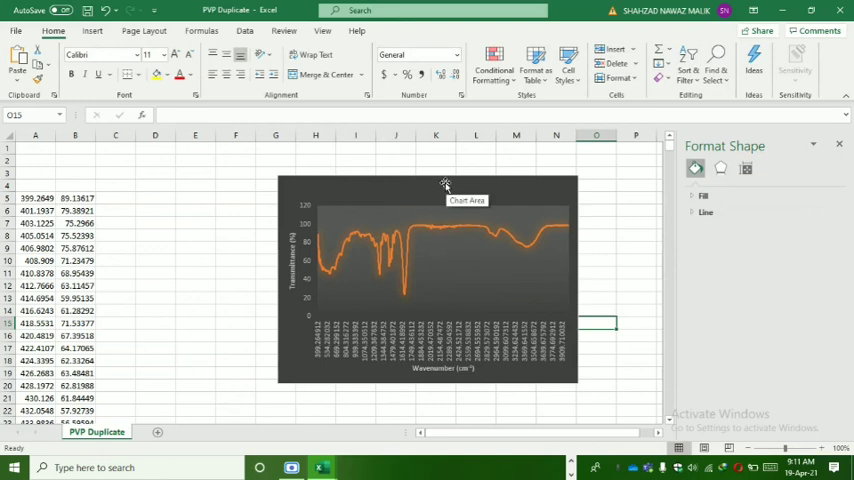
mouse_move(386, 302)
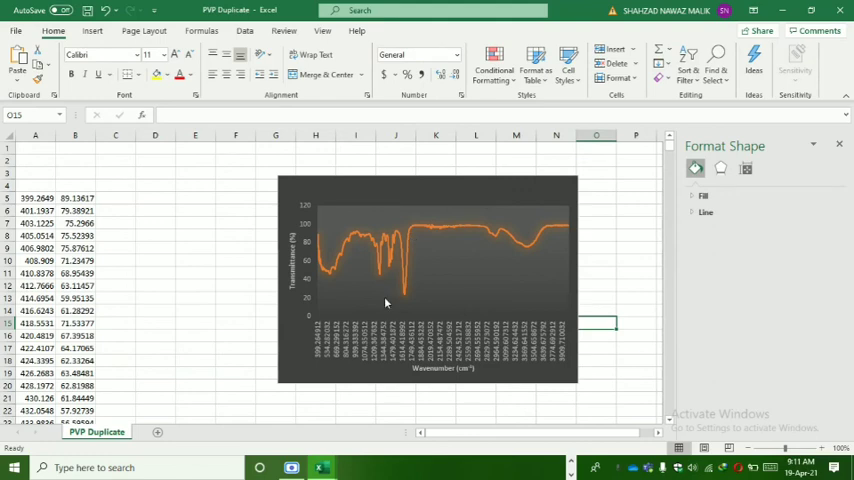
mouse_move(476, 320)
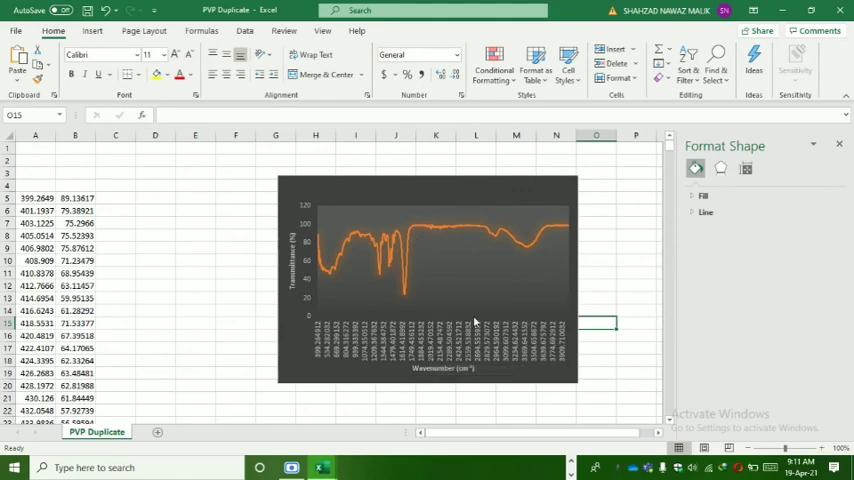
mouse_move(474, 322)
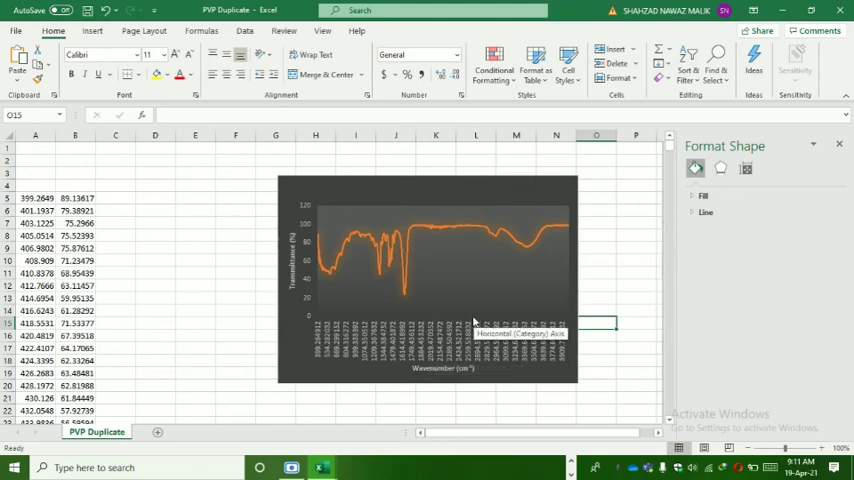
mouse_move(458, 184)
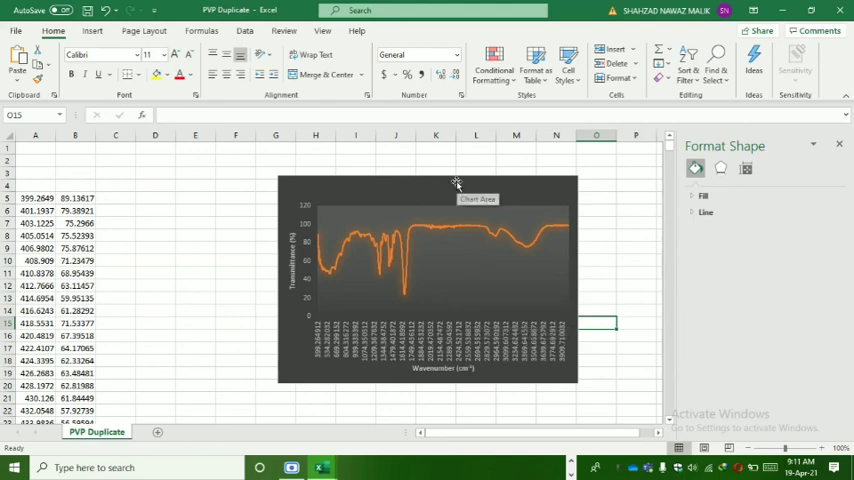